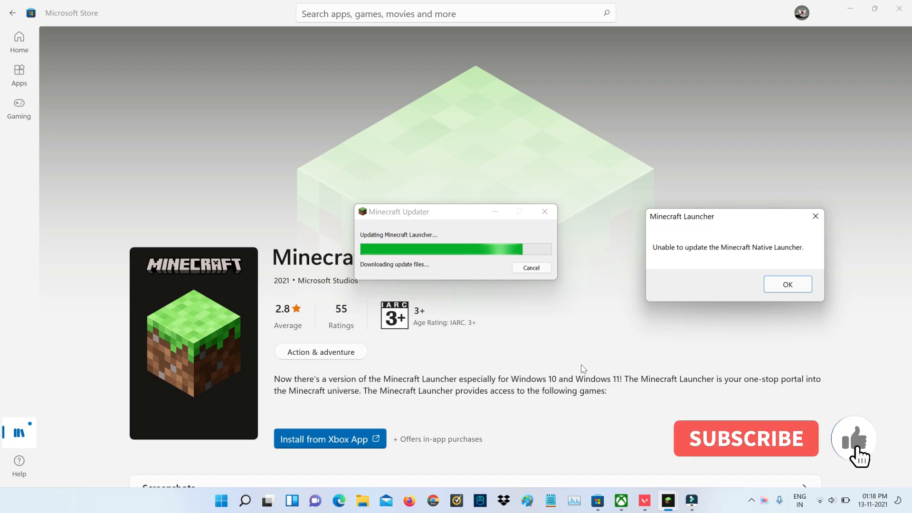
Dismiss the 'Unable to update the Minecraft Native Launcher' error with OK.
left_click(854, 438)
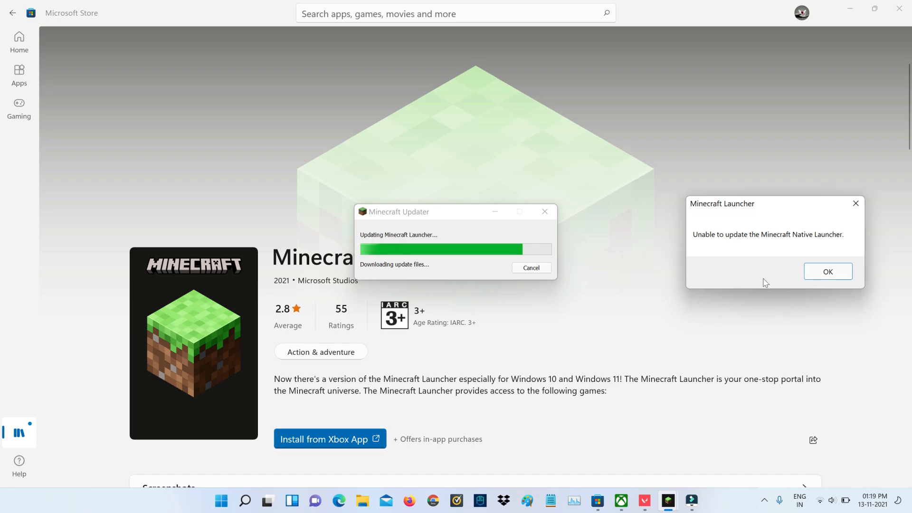
left_click(826, 270)
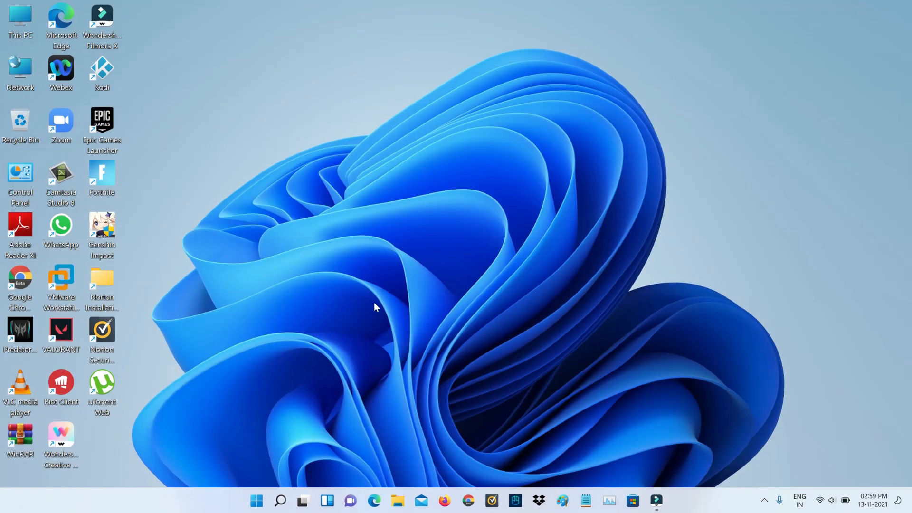
Reach Apps & features via Start > Settings and filter the app list by 'minecraft'.
left_click(255, 501)
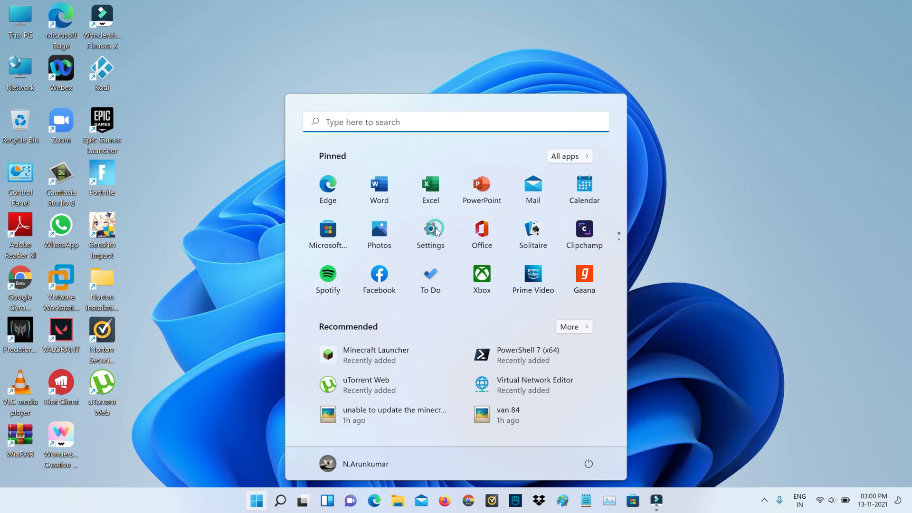
left_click(430, 231)
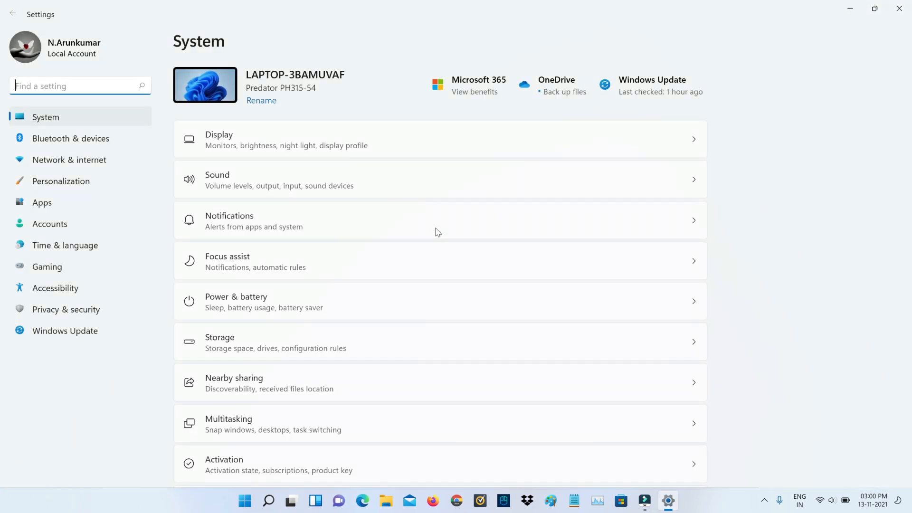
mouse_move(106, 209)
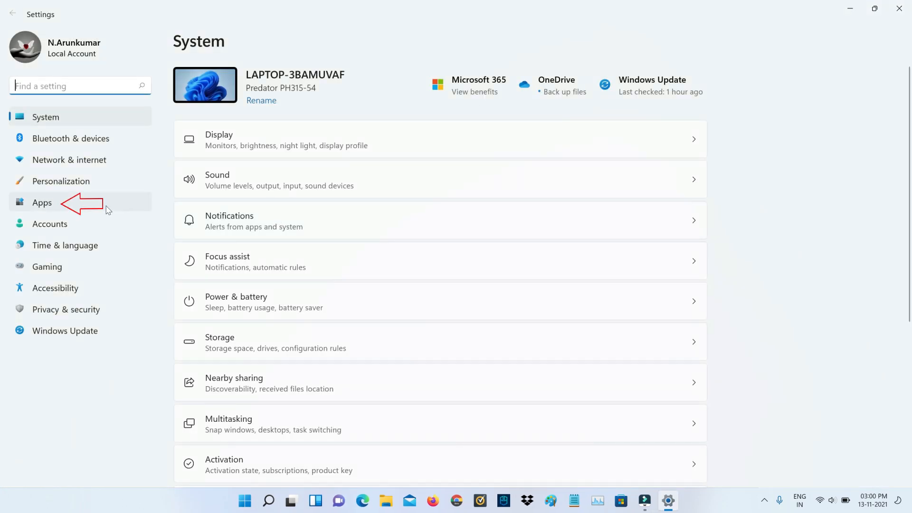
left_click(42, 202)
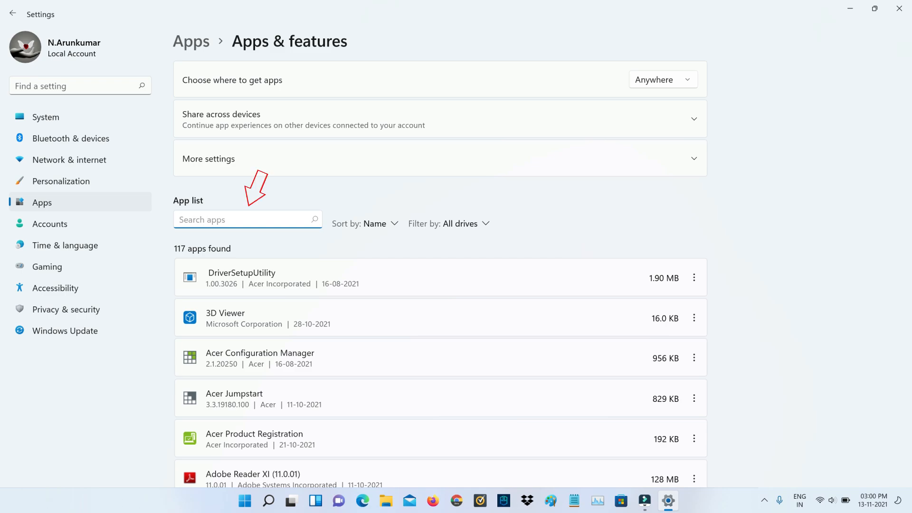
type("minecra")
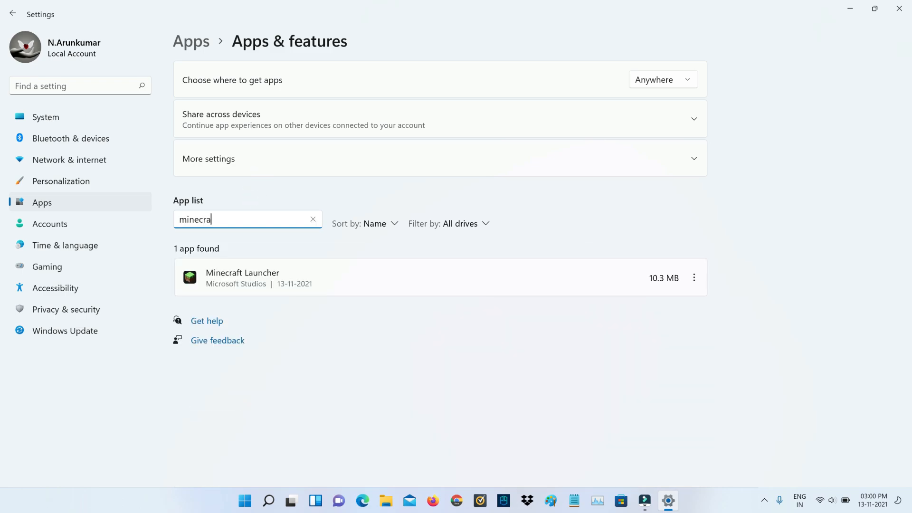
type("ft")
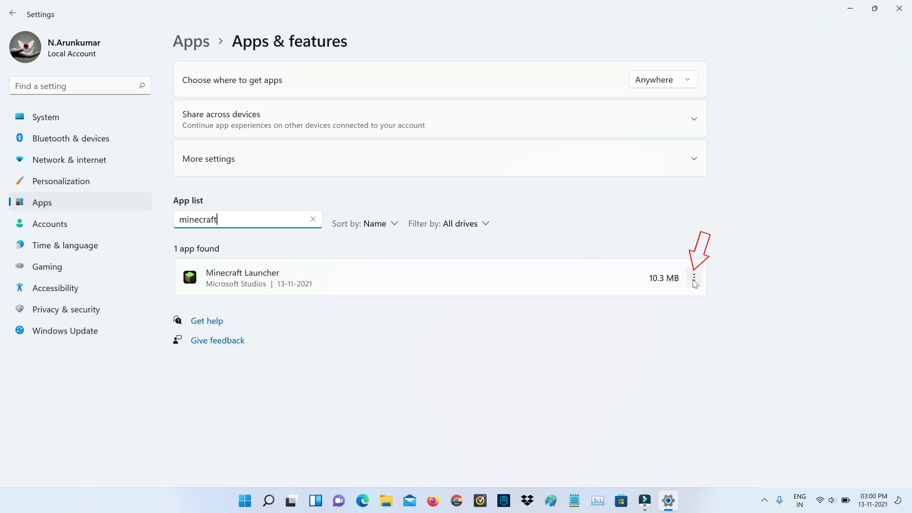
Reset Minecraft Launcher from its Advanced options page and confirm the data wipe.
left_click(694, 278)
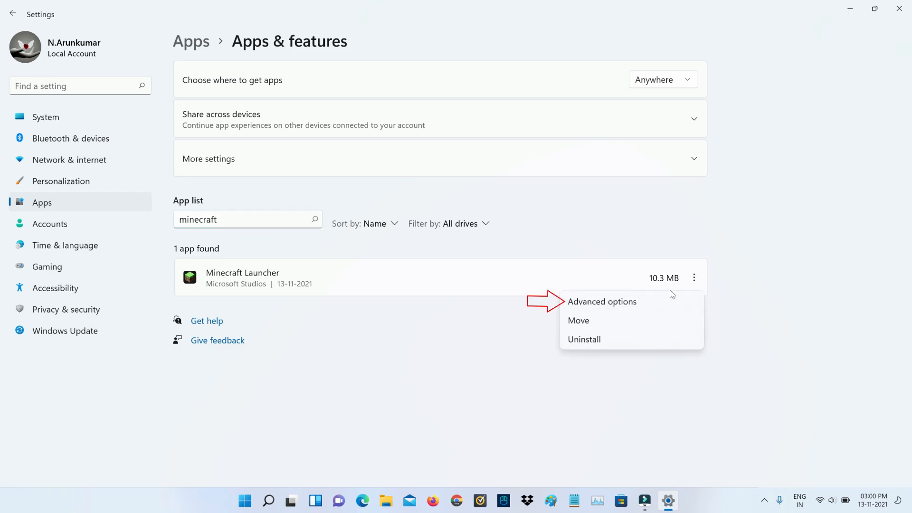
left_click(603, 301)
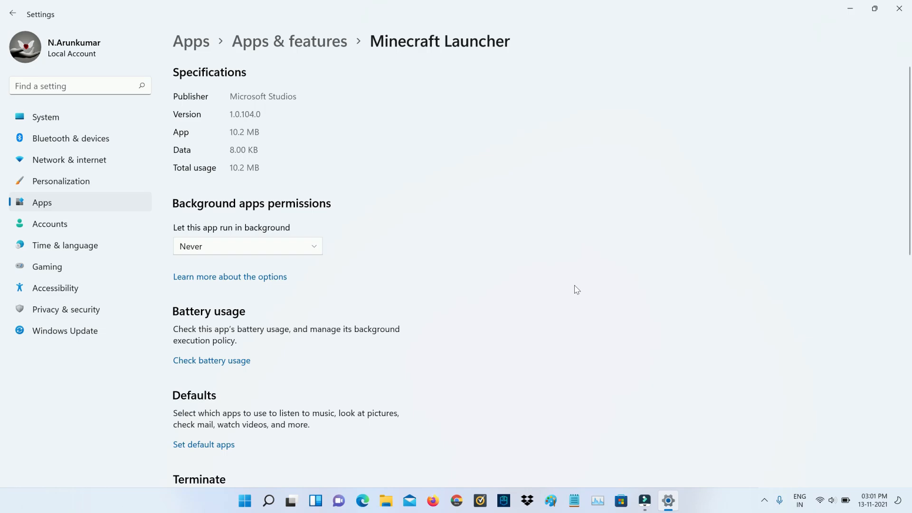
scroll("down", 3)
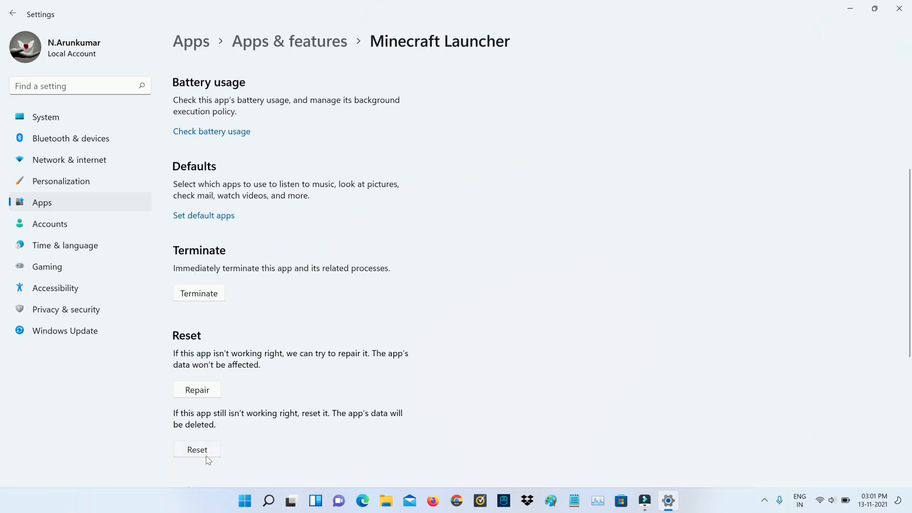
left_click(197, 449)
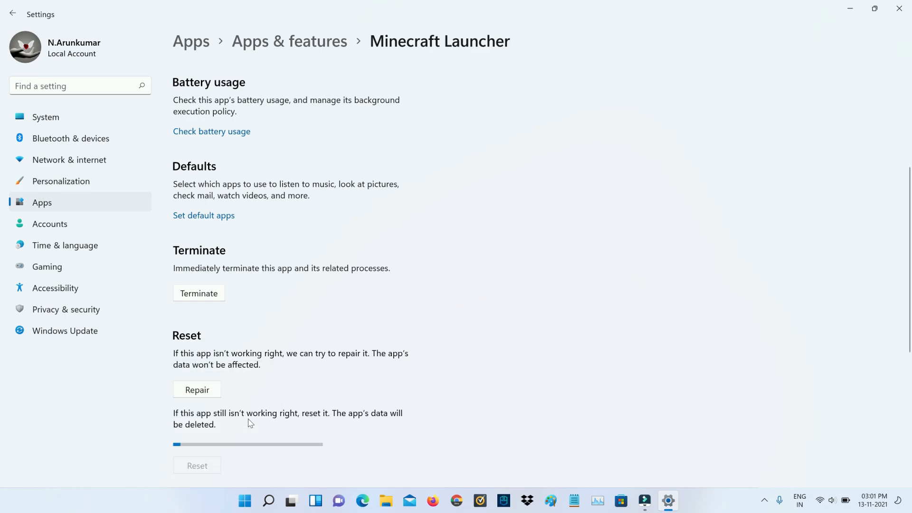
left_click(197, 465)
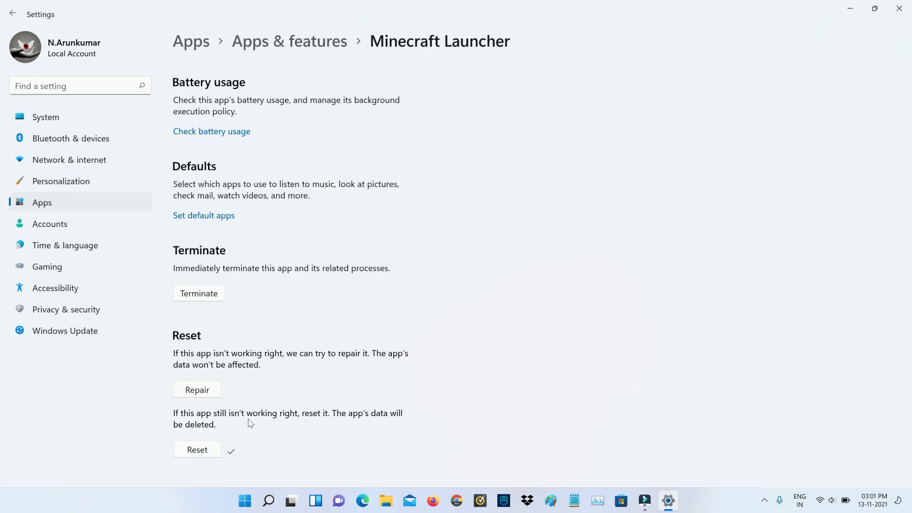
mouse_move(448, 311)
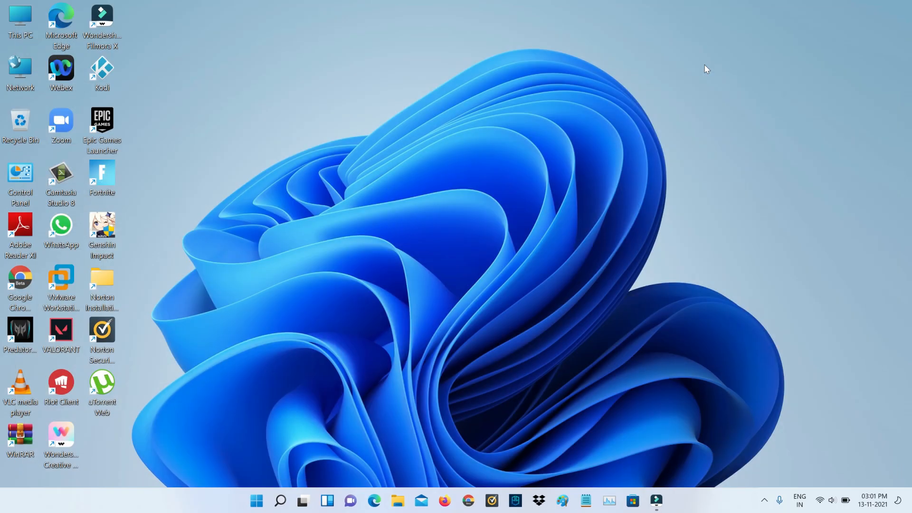
type("minecraft Launcher")
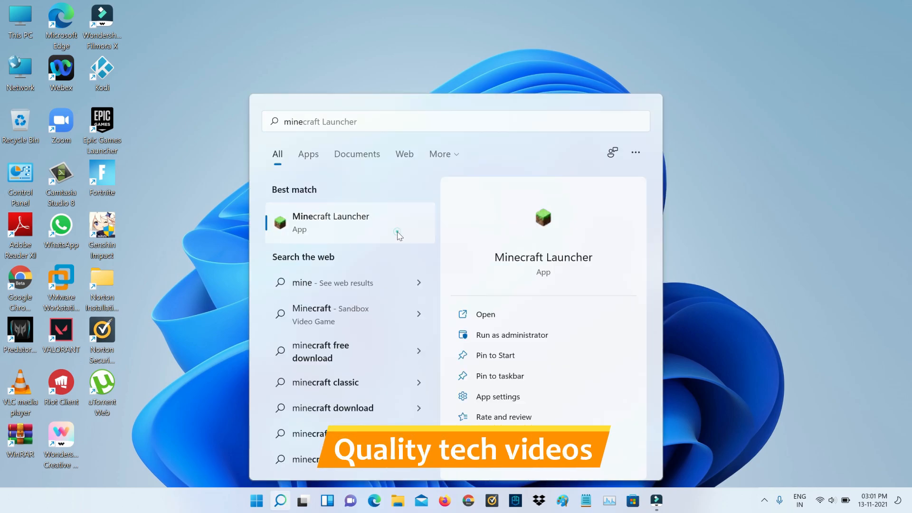
left_click(486, 314)
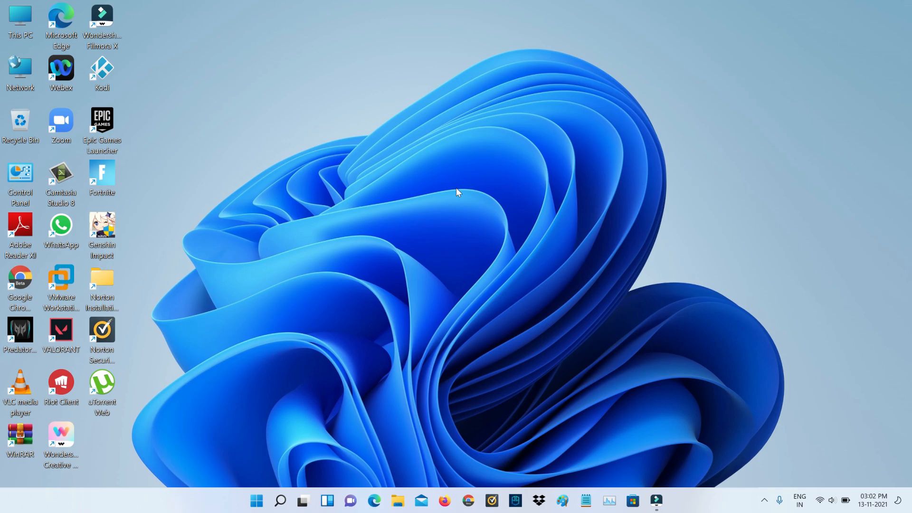
Return to the Apps settings page from the Start menu.
left_click(256, 501)
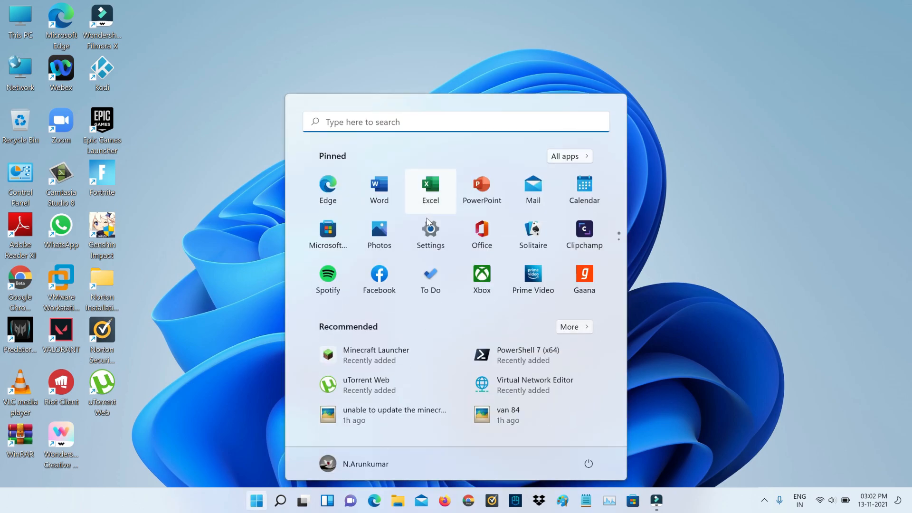
left_click(431, 232)
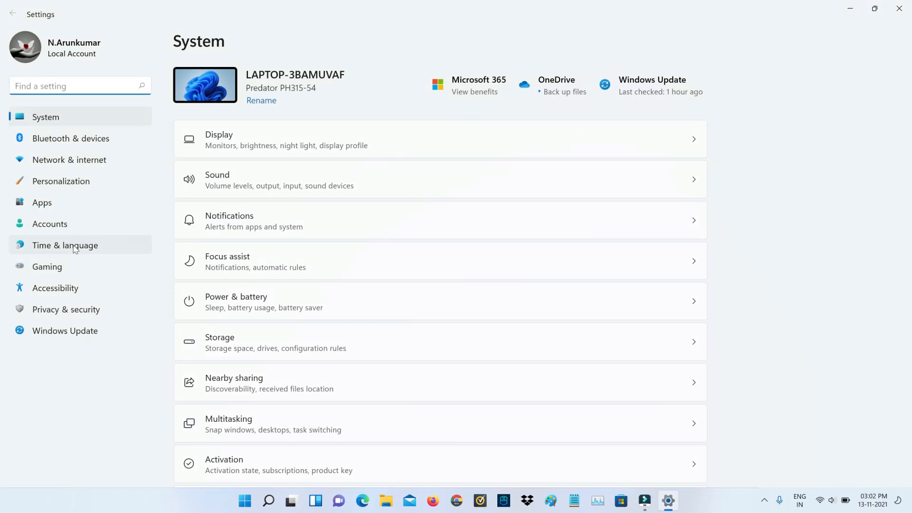
left_click(42, 203)
type("mine")
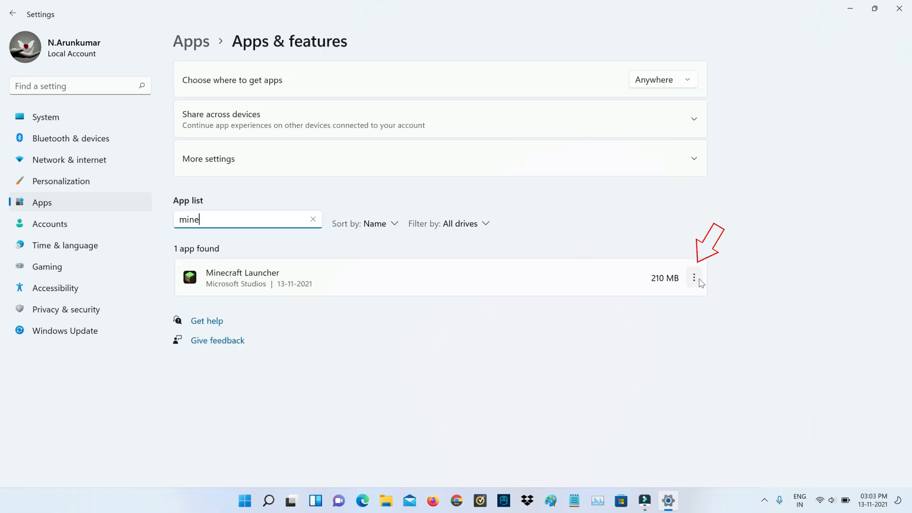
Uninstall Minecraft Launcher from its options menu and confirm.
left_click(694, 279)
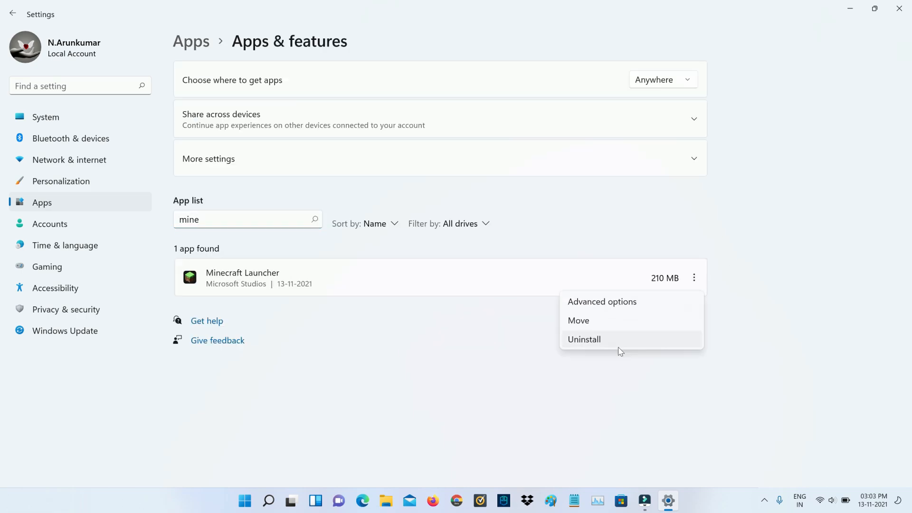
left_click(584, 339)
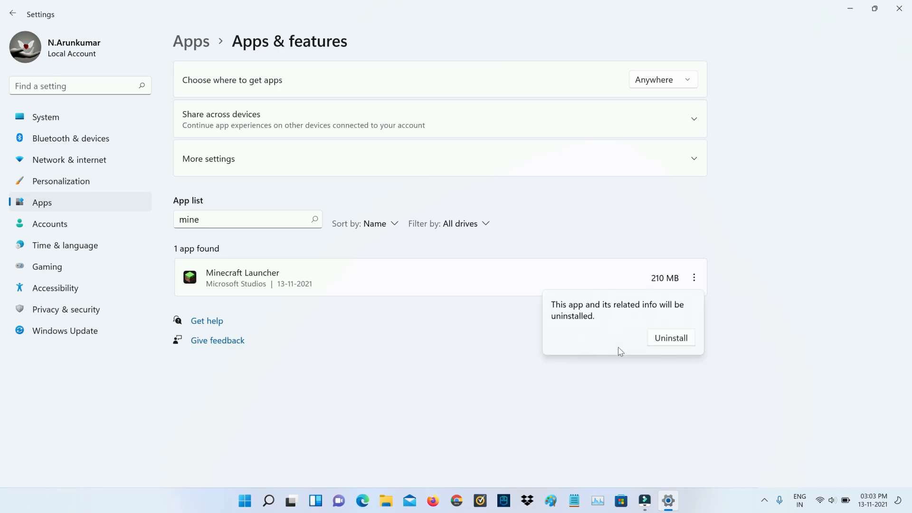
left_click(670, 338)
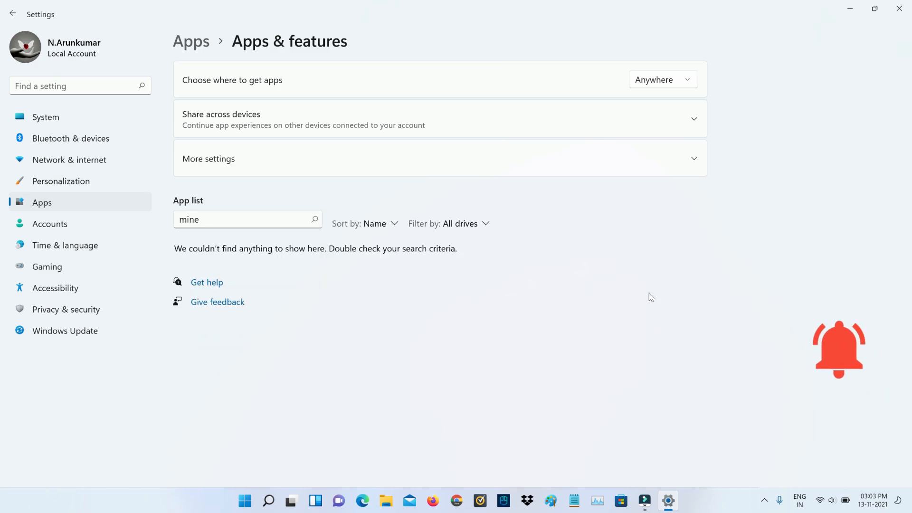
mouse_move(640, 210)
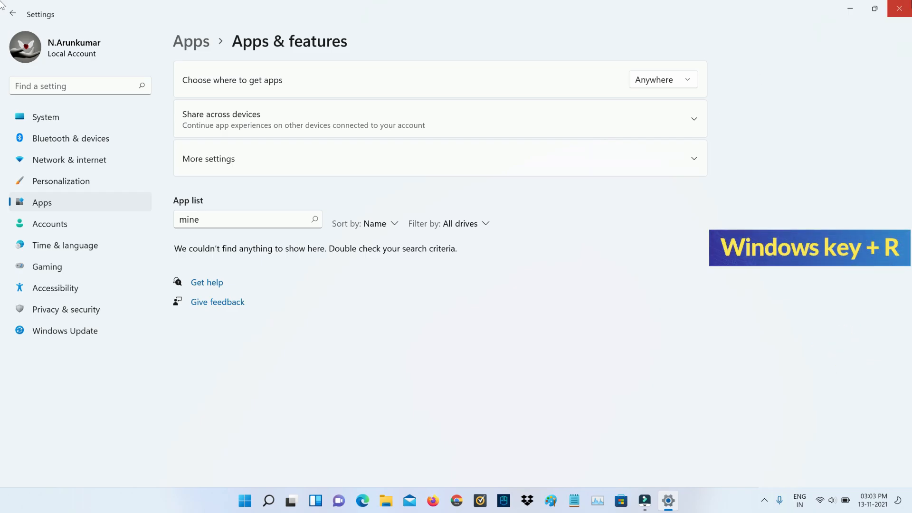
Run %appdata% to reach Roaming and delete the .minecraft folder.
key("Win+r")
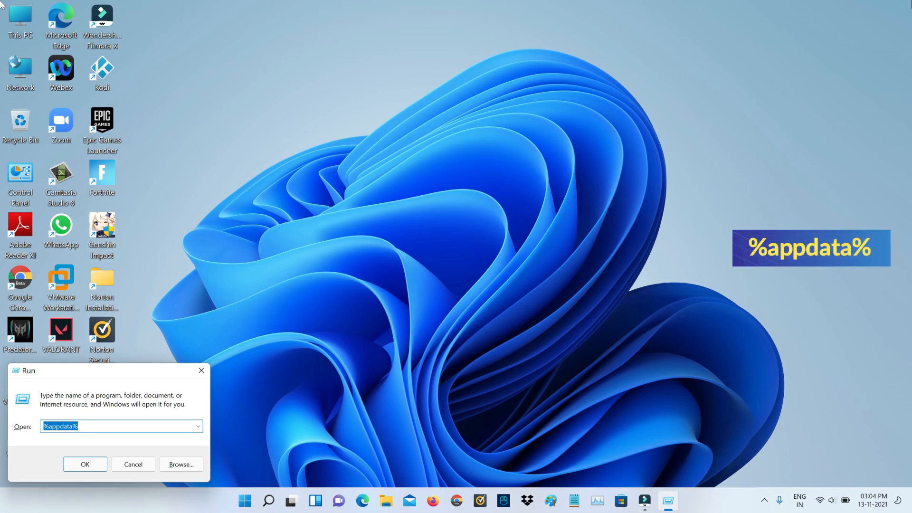
left_click(84, 465)
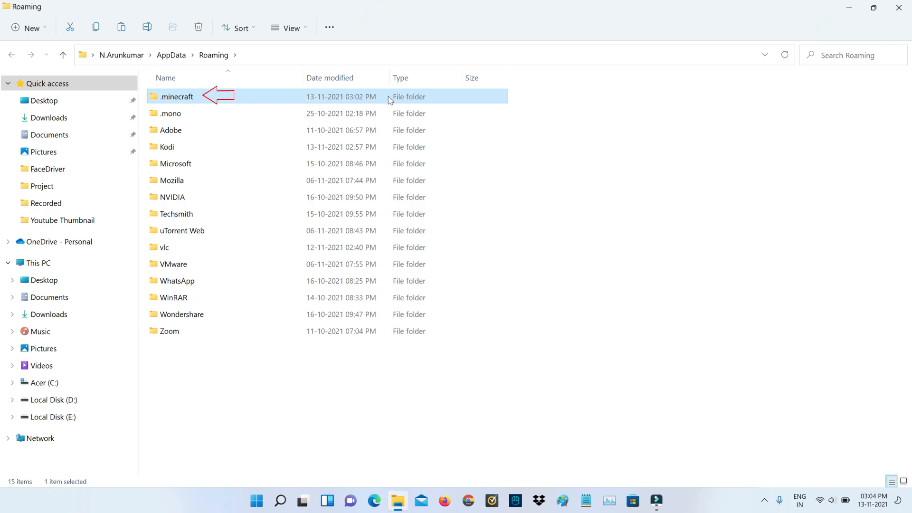
key("Delete")
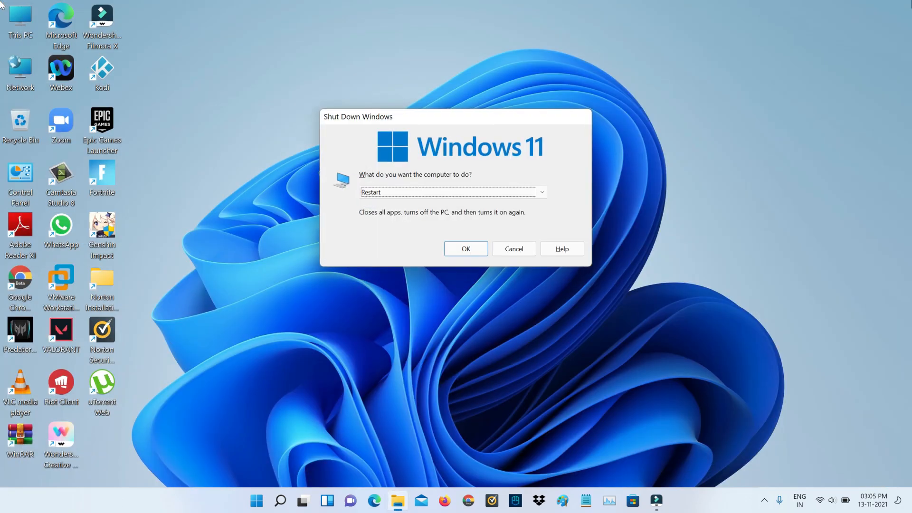
Confirm Restart in the Shut Down Windows dialog.
left_click(513, 248)
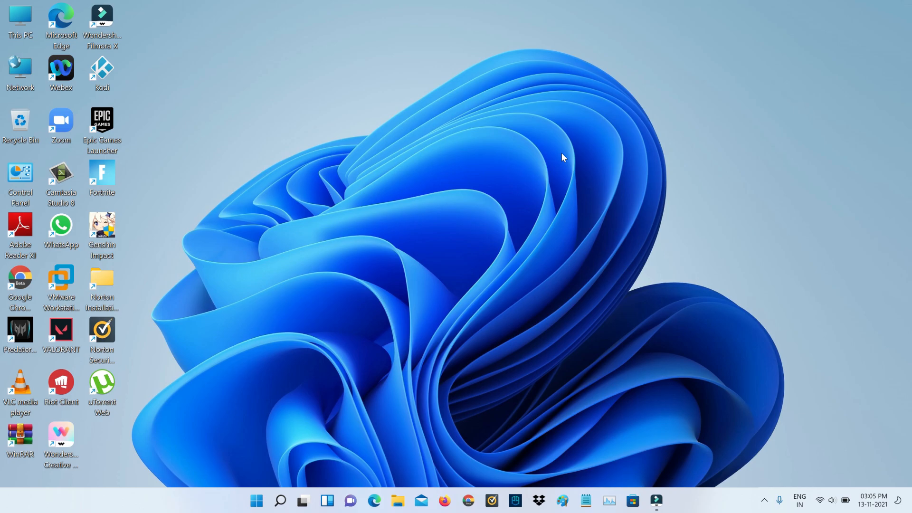
mouse_move(612, 245)
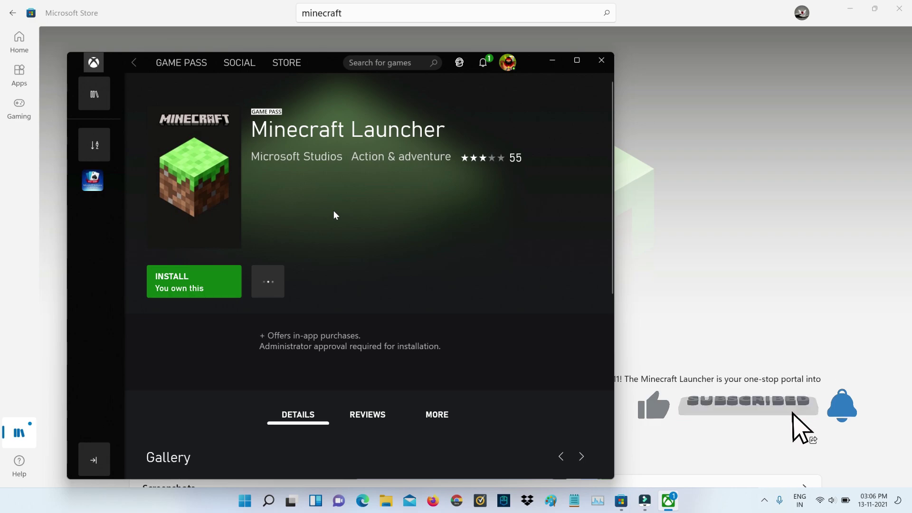
Install Minecraft Launcher from its Xbox app page and hit Play to start the updater.
left_click(193, 282)
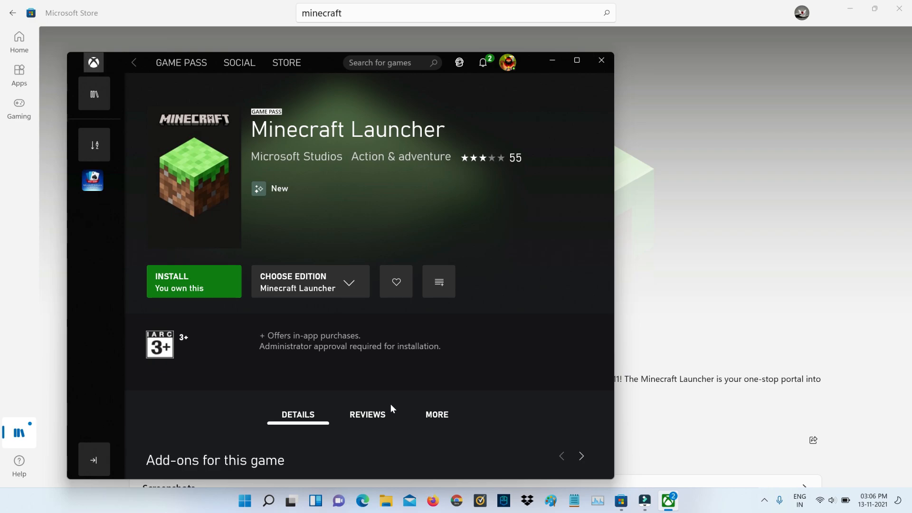
left_click(193, 281)
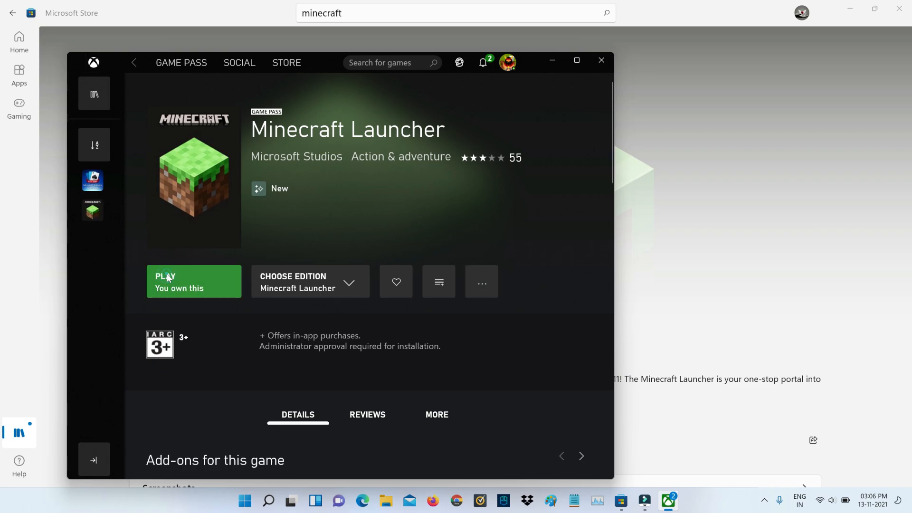
left_click(193, 282)
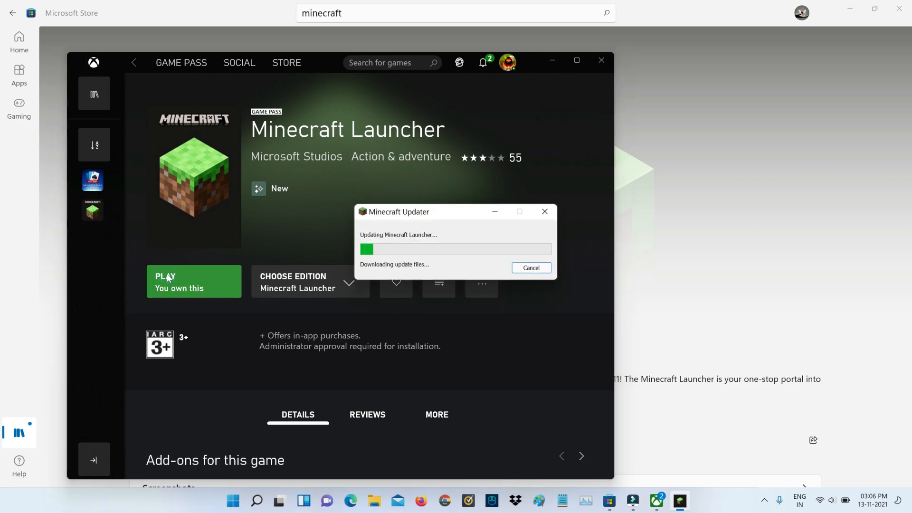